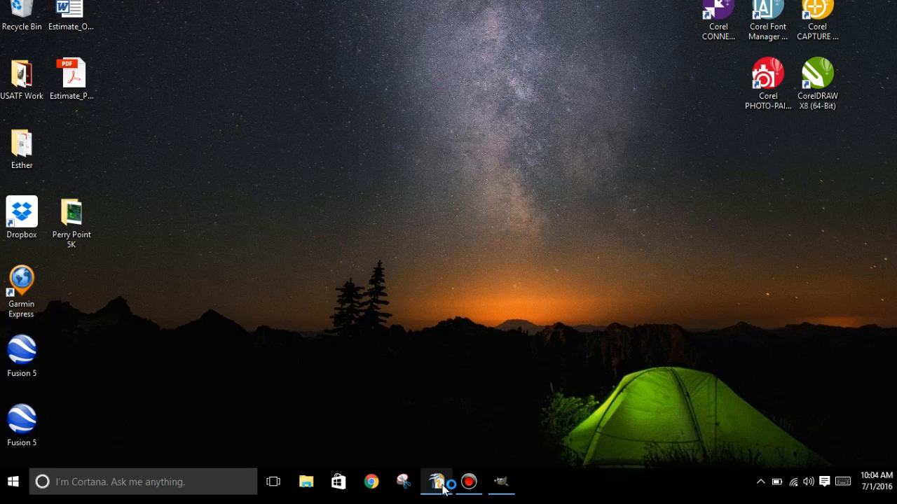
# Bring up the 5 Kilometers Havre de Grace course map in OpenOffice Draw.
pyautogui.click(437, 482)
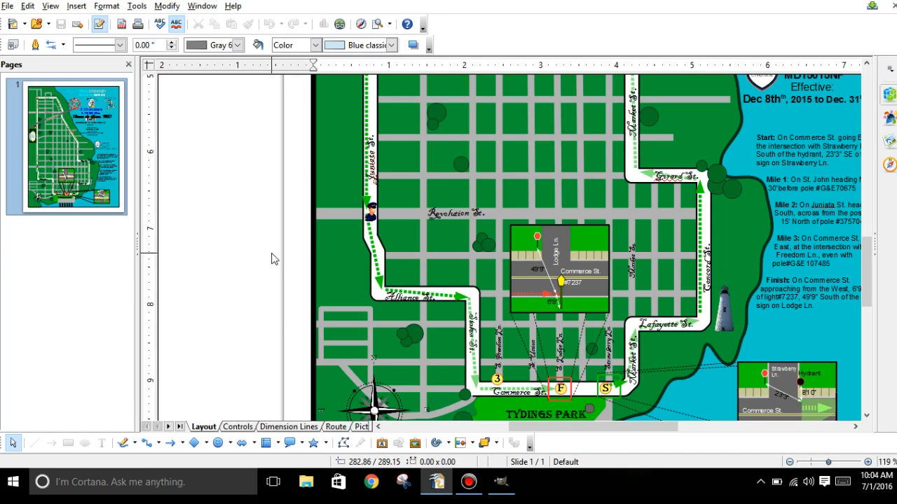
pyautogui.moveTo(325, 200)
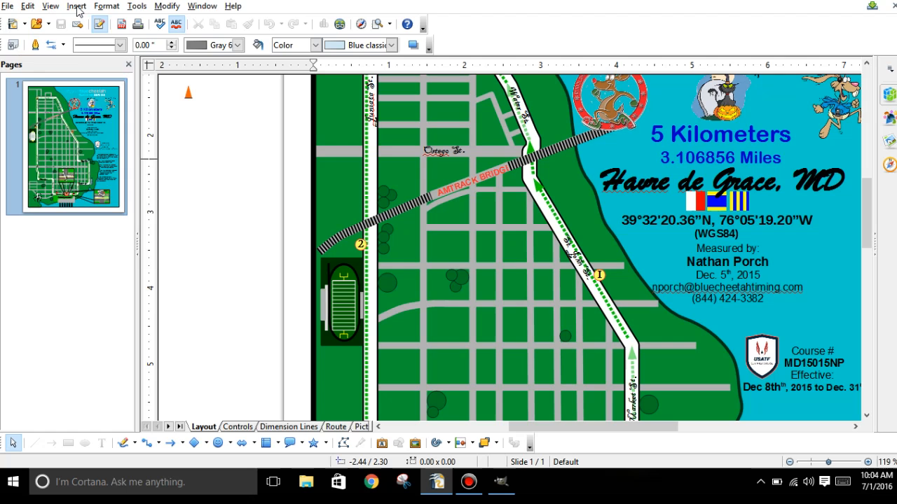
# Insert a blank slide 2 after the course map and check both slide thumbnails.
pyautogui.click(98, 24)
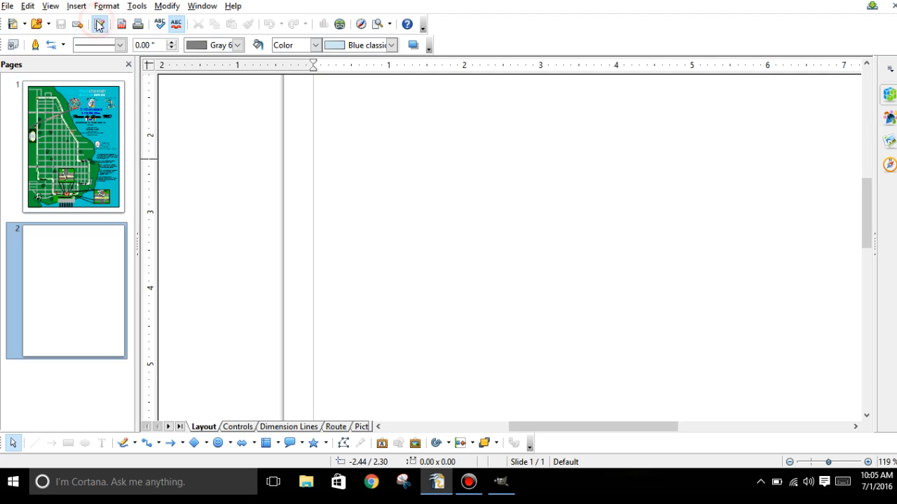
pyautogui.click(72, 145)
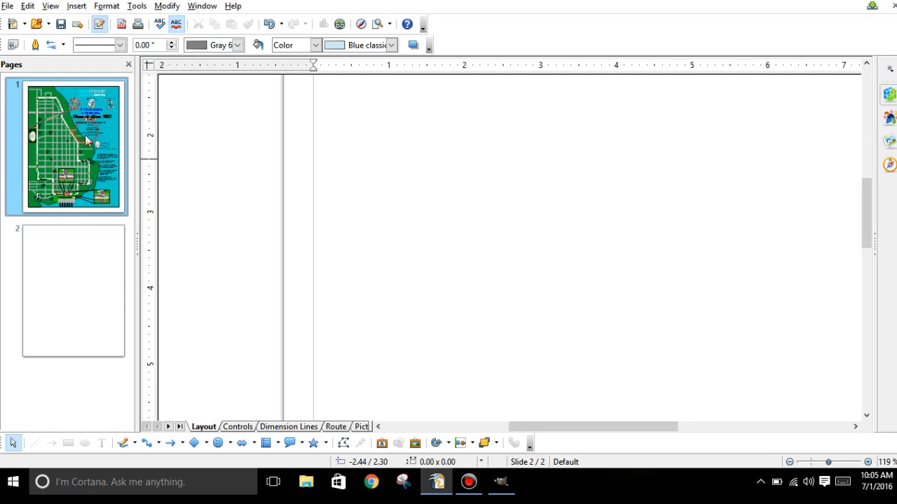
pyautogui.click(73, 290)
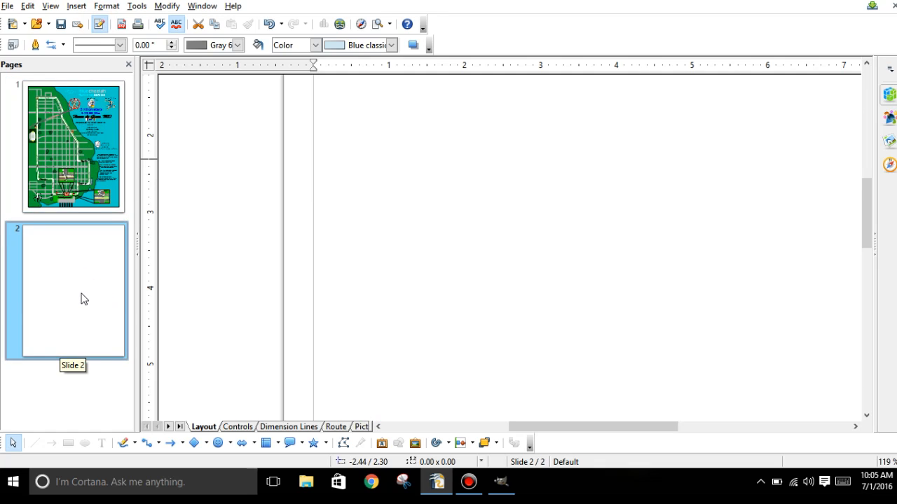
pyautogui.moveTo(89, 121)
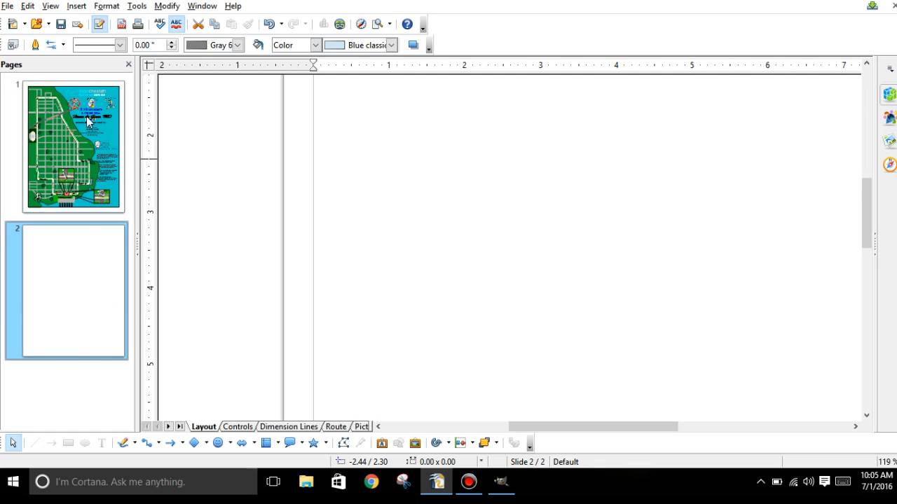
pyautogui.click(75, 5)
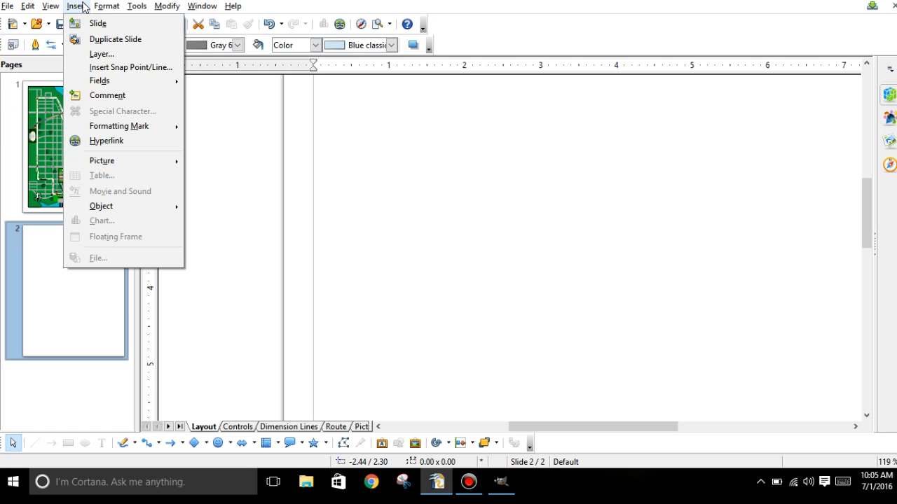
pyautogui.moveTo(107, 95)
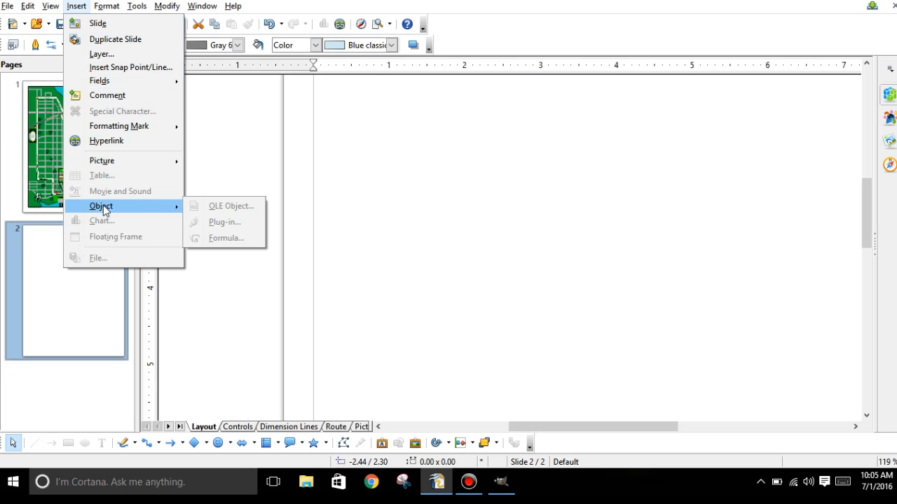
pyautogui.moveTo(365, 199)
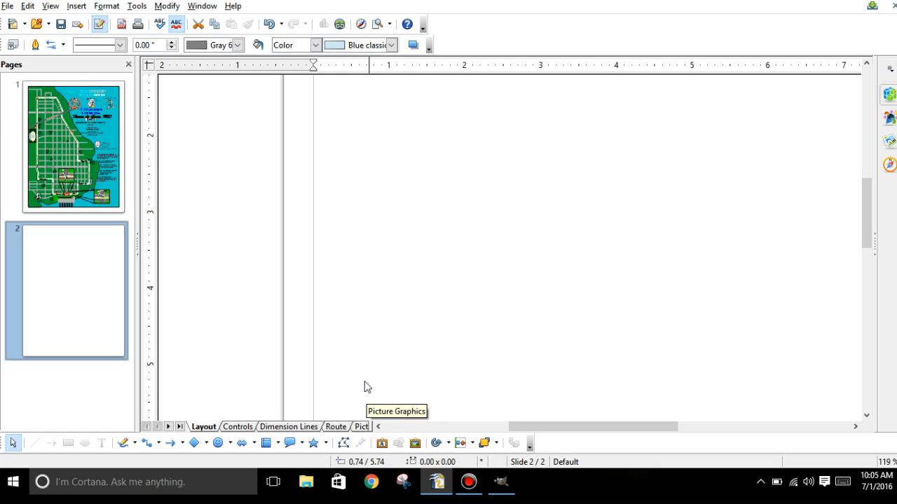
pyautogui.moveTo(307, 482)
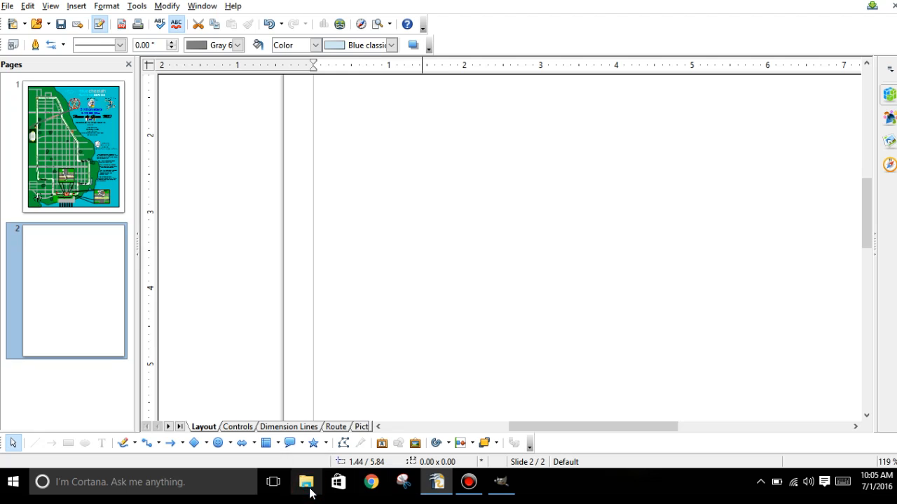
# In File Explorer, open G:\USATF\Havre de Grace and select MD15015NP-2.pdf.
pyautogui.click(307, 482)
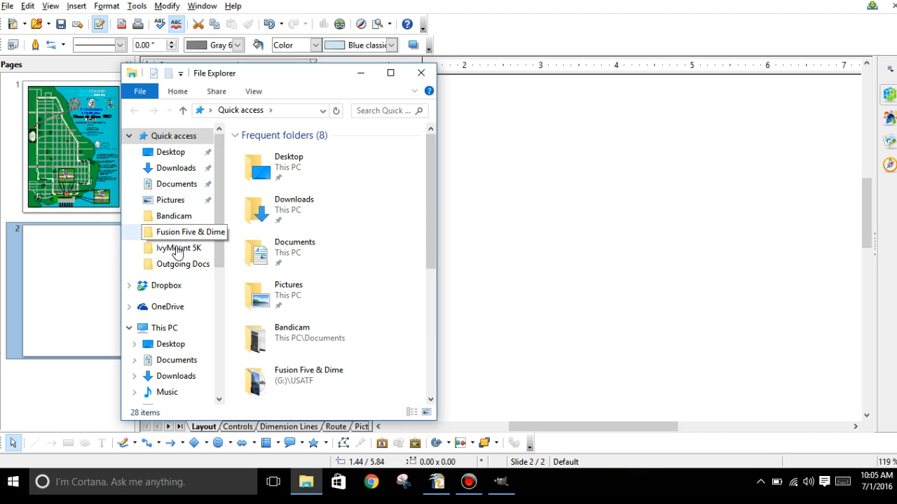
pyautogui.scroll(-3)
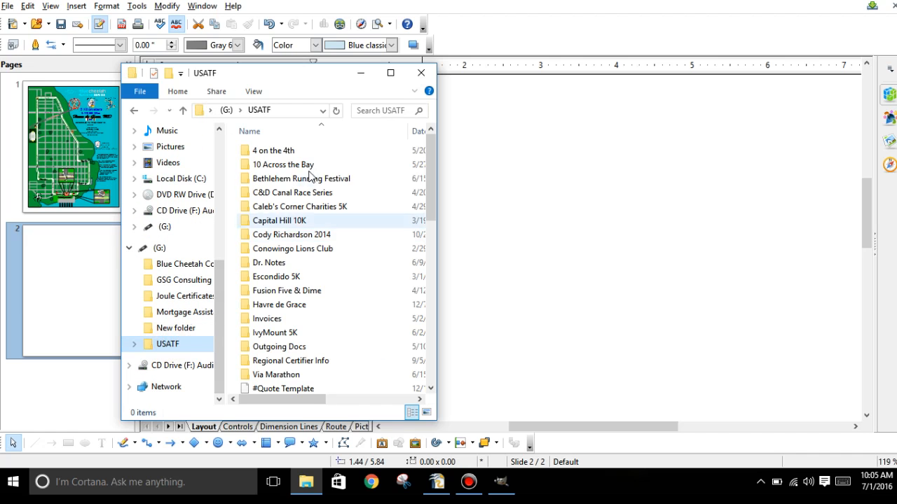
pyautogui.doubleClick(283, 304)
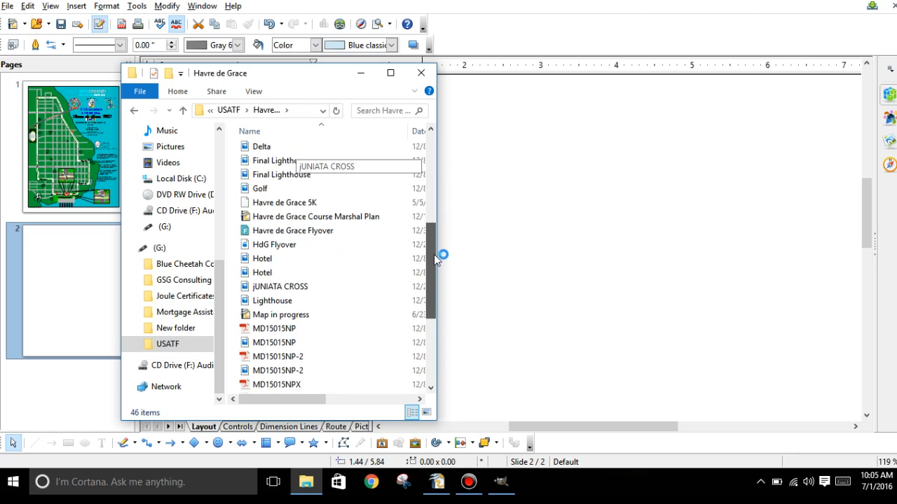
pyautogui.scroll(-3)
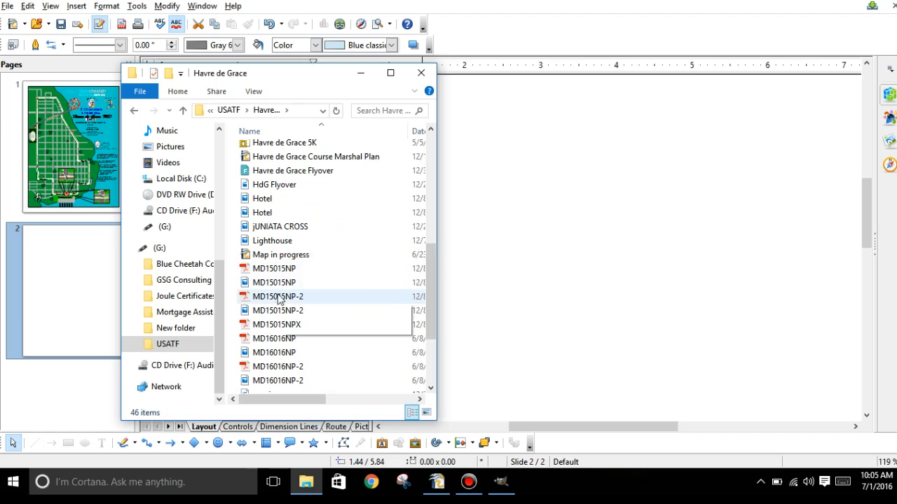
pyautogui.moveTo(279, 310)
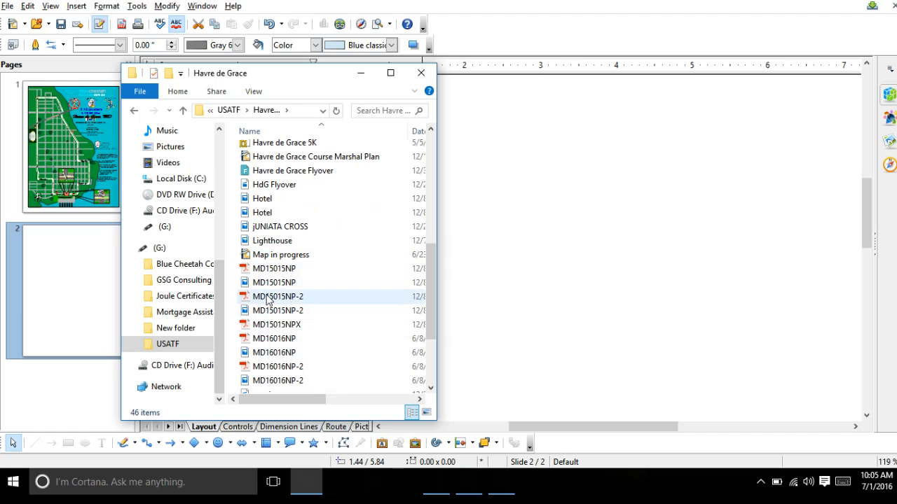
pyautogui.moveTo(270, 300)
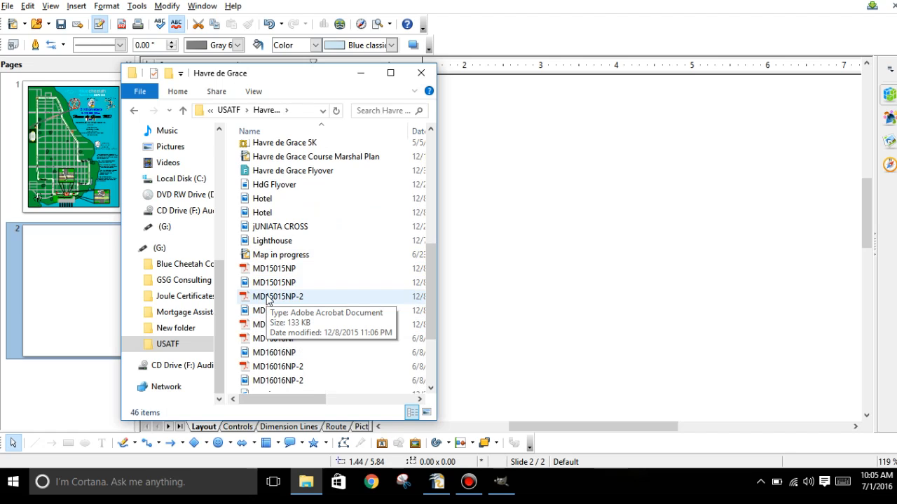
pyautogui.click(279, 296)
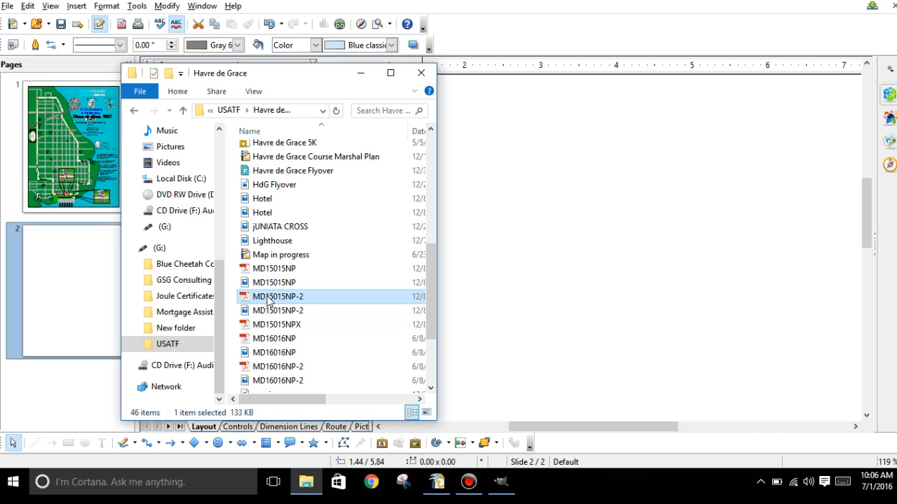
pyautogui.doubleClick(278, 296)
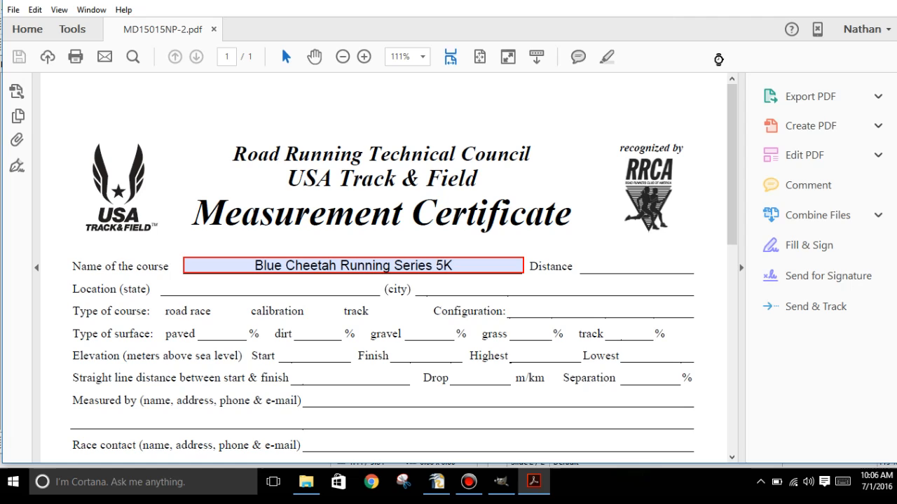
pyautogui.moveTo(351, 285)
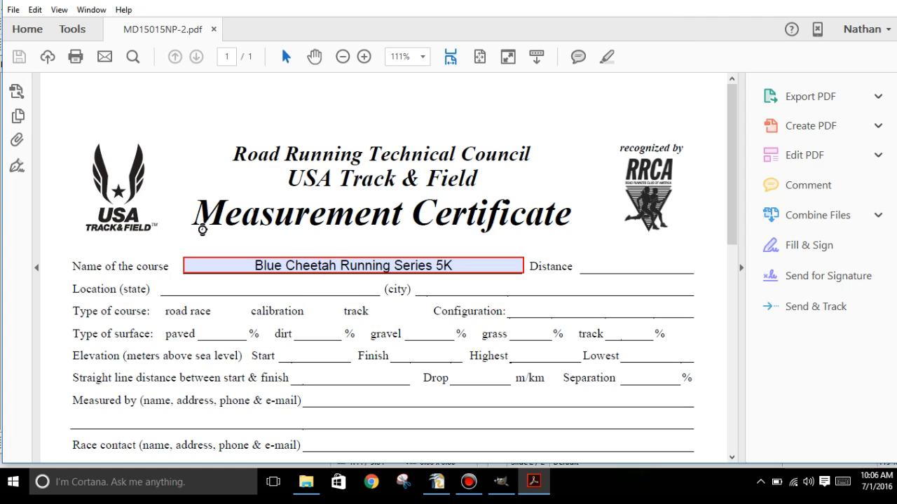
pyautogui.moveTo(203, 232)
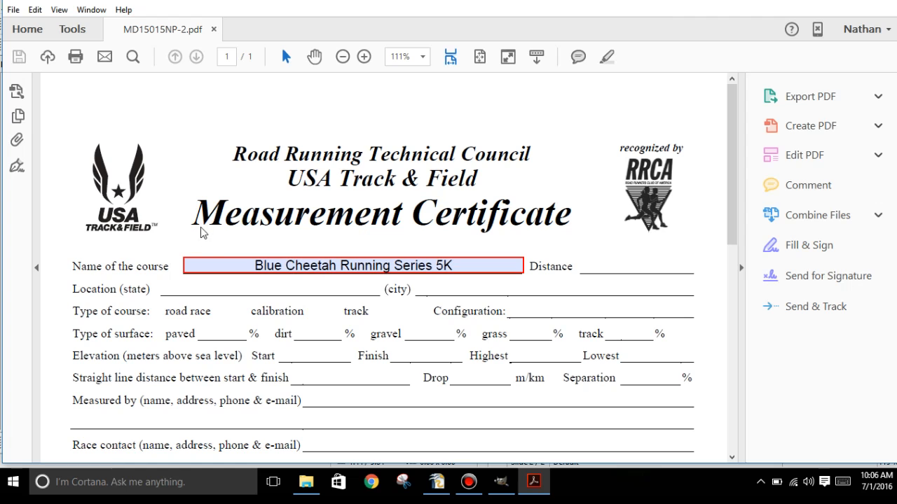
pyautogui.moveTo(853, 6)
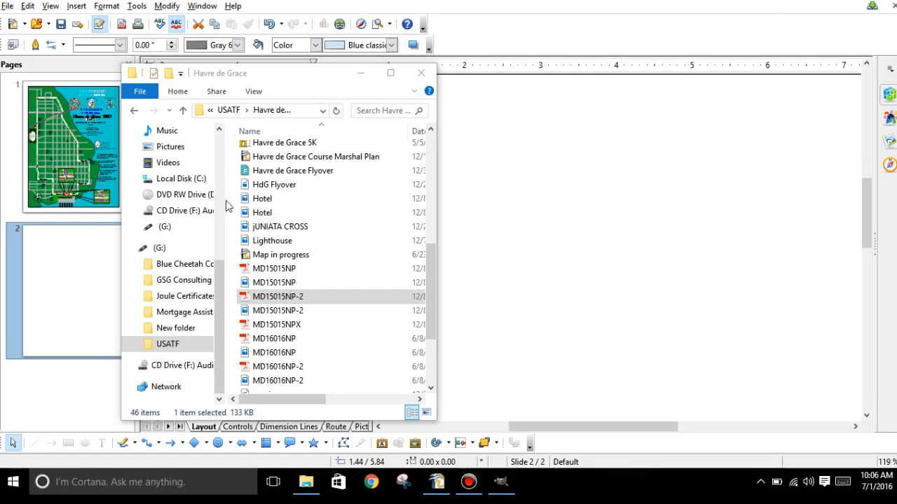
# Refocus File Explorer and select the non-PDF MD15015NP-2 file below the PDF.
pyautogui.click(279, 311)
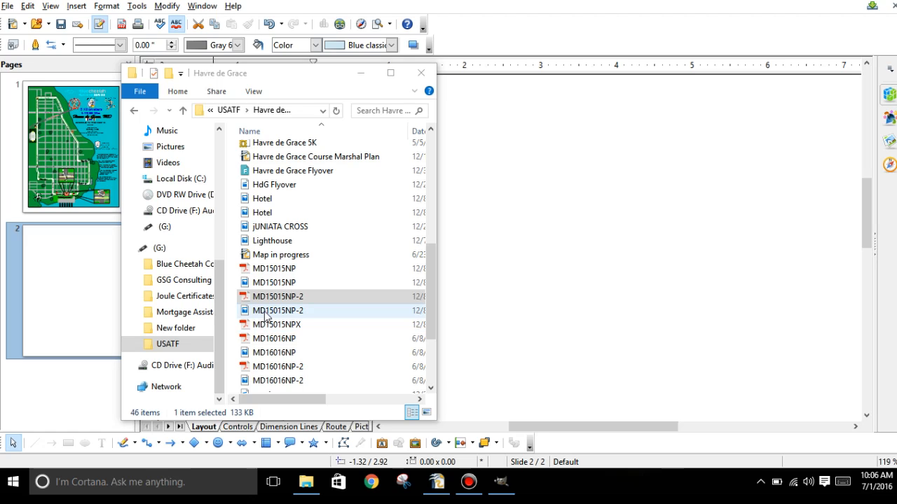
pyautogui.click(274, 282)
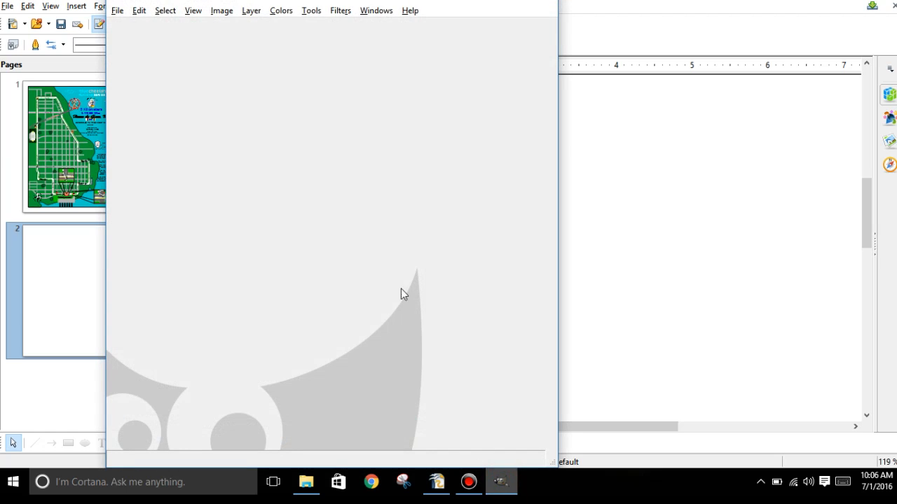
pyautogui.moveTo(449, 3)
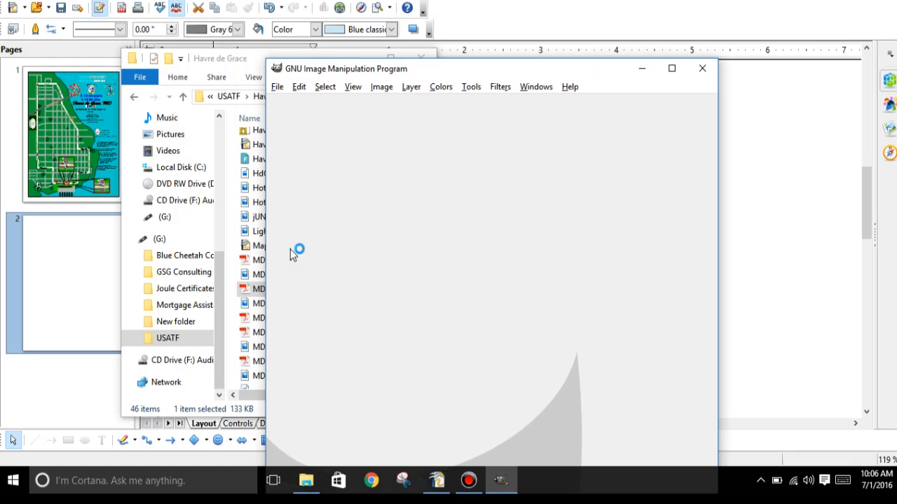
pyautogui.moveTo(307, 481)
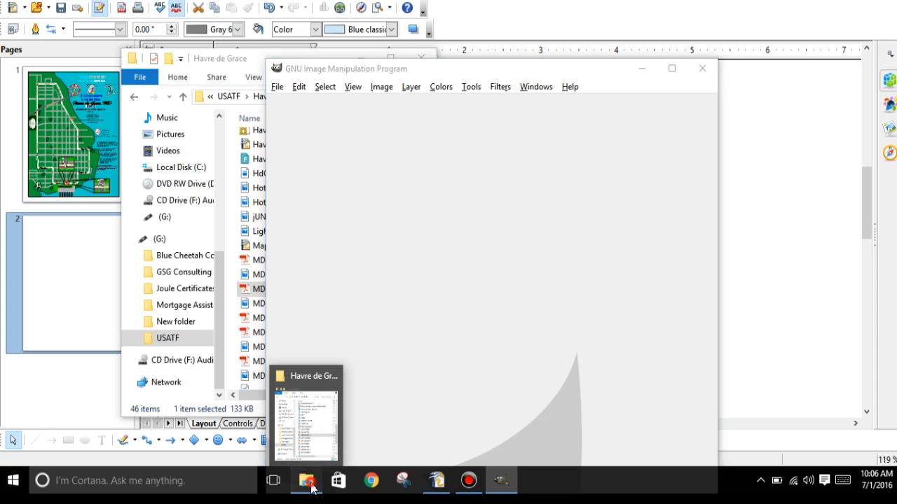
# Return to File Explorer and select the MD16016NP-2 certificate PDF.
pyautogui.click(307, 480)
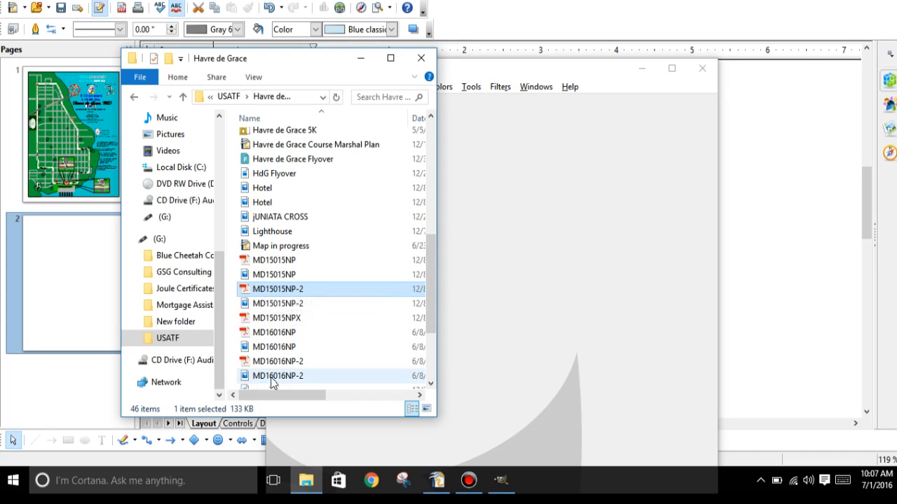
pyautogui.moveTo(265, 363)
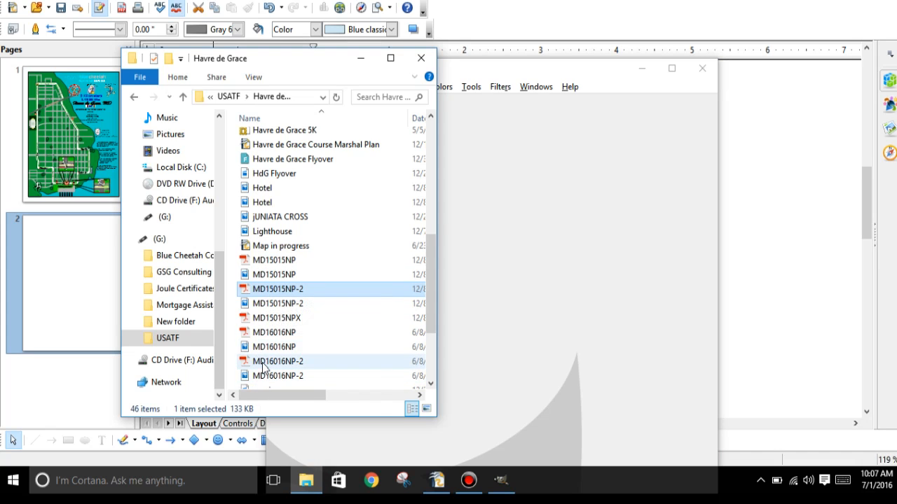
pyautogui.click(278, 361)
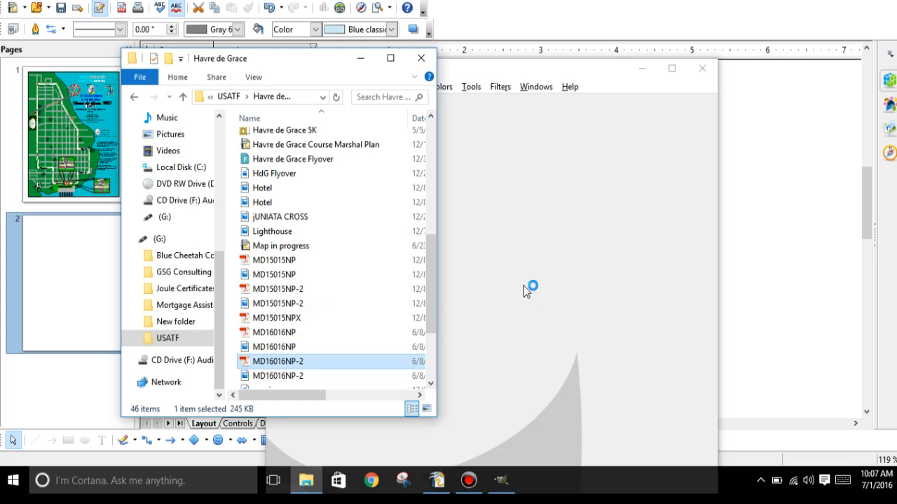
# Open MD16016NP-2 in GIMP and import it with the default PDF settings.
pyautogui.doubleClick(280, 360)
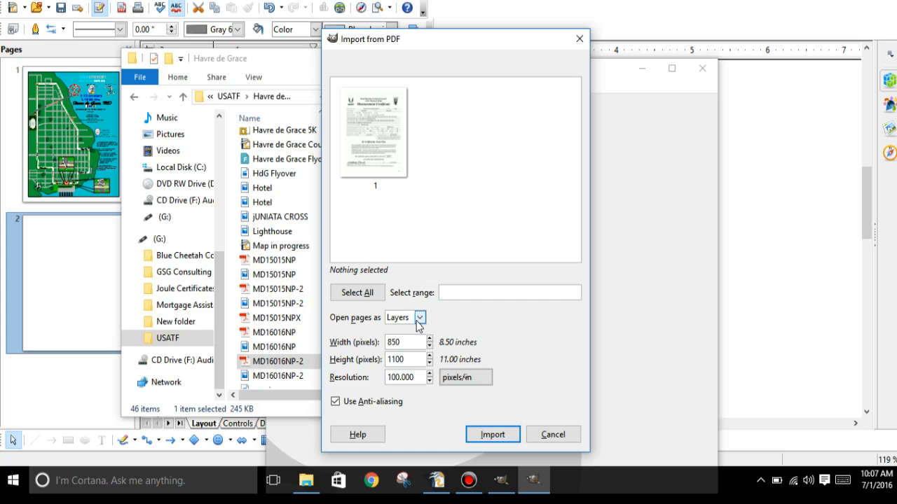
pyautogui.click(419, 317)
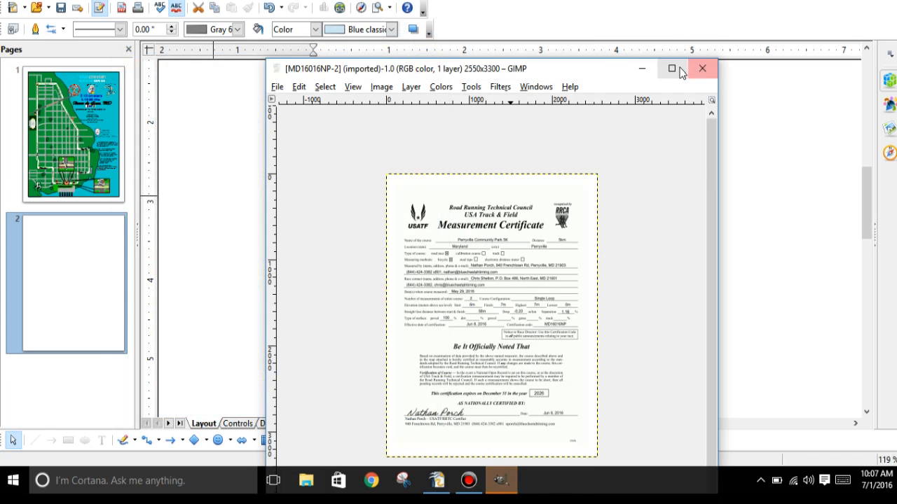
# Maximize the GIMP certificate window and open the Image menu.
pyautogui.click(670, 68)
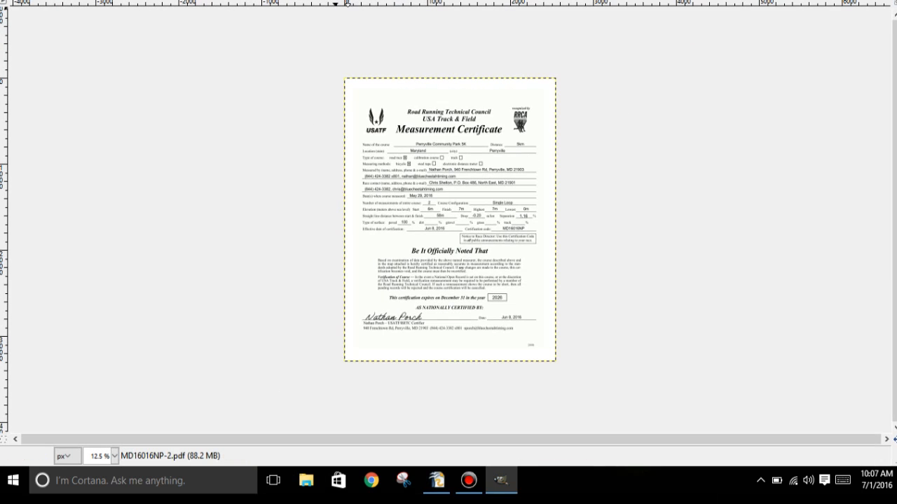
pyautogui.click(468, 481)
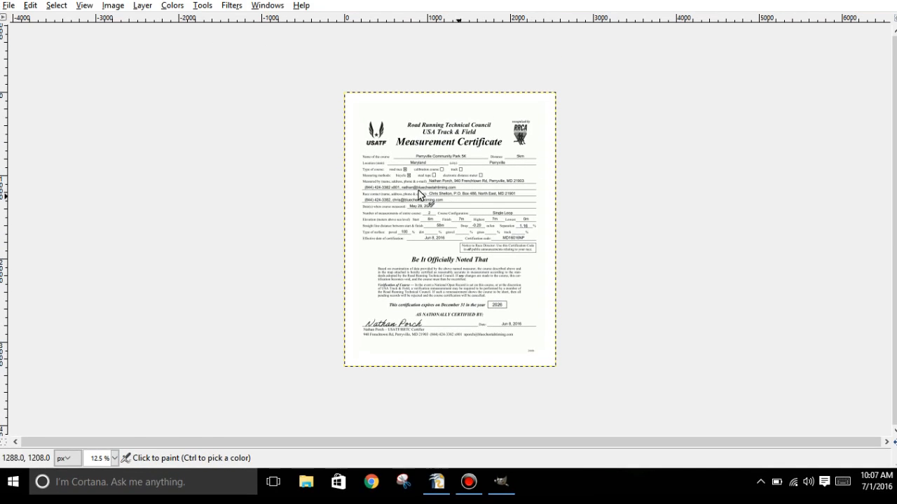
pyautogui.click(113, 4)
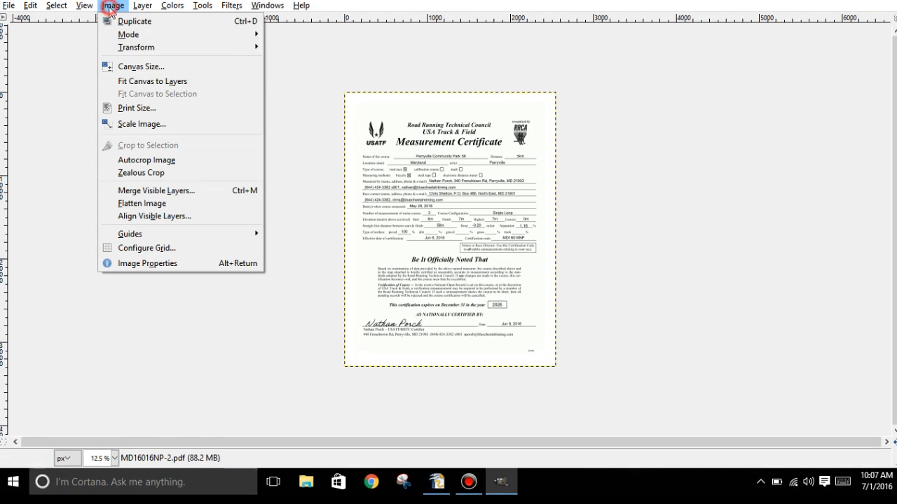
pyautogui.moveTo(128, 35)
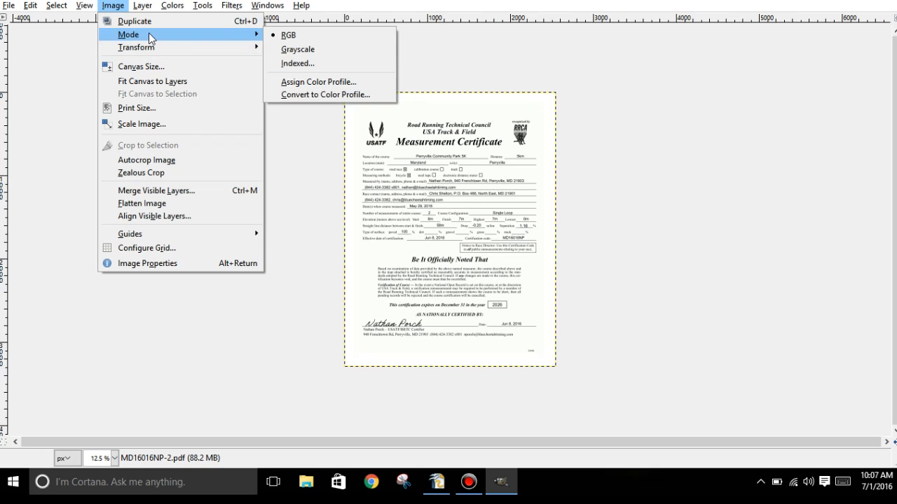
pyautogui.moveTo(134, 20)
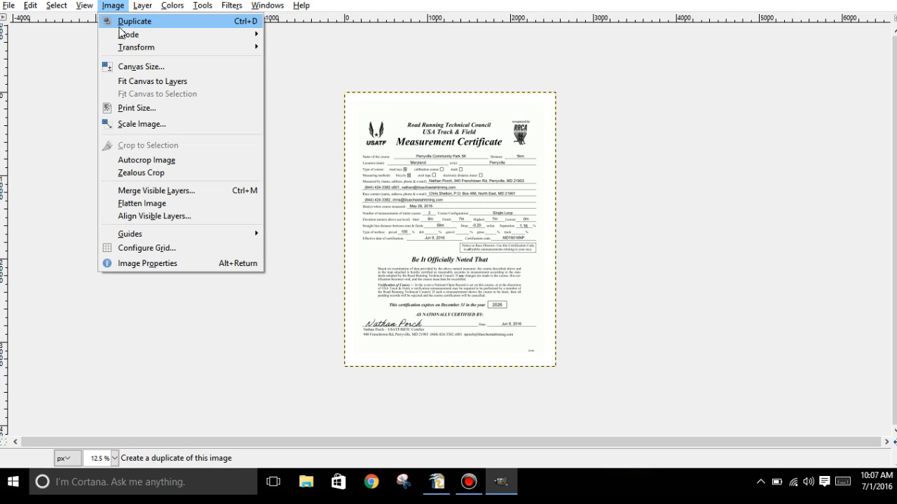
# Convert the certificate to indexed colour with a maximum of 10 colours.
pyautogui.click(129, 34)
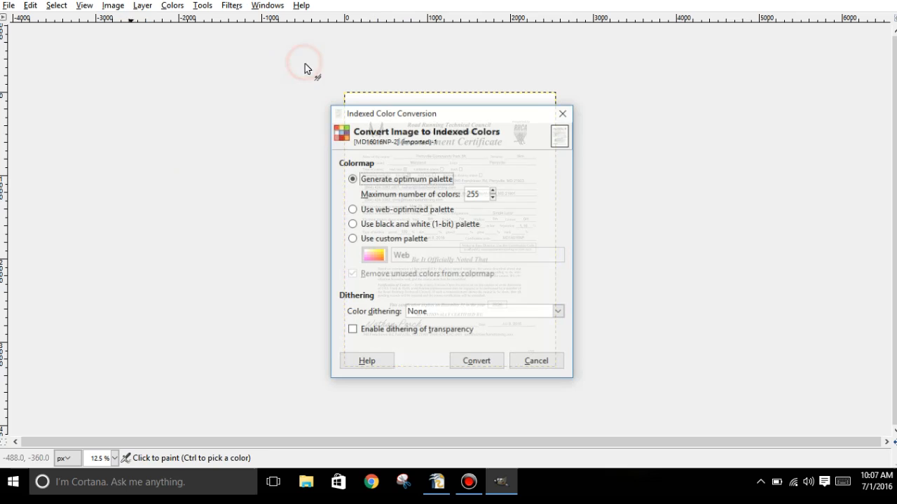
pyautogui.tripleClick(473, 194)
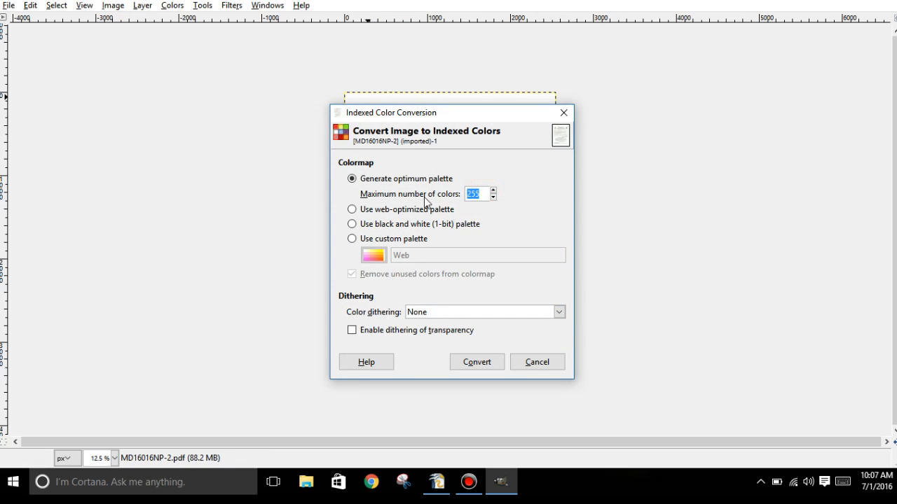
pyautogui.write('10')
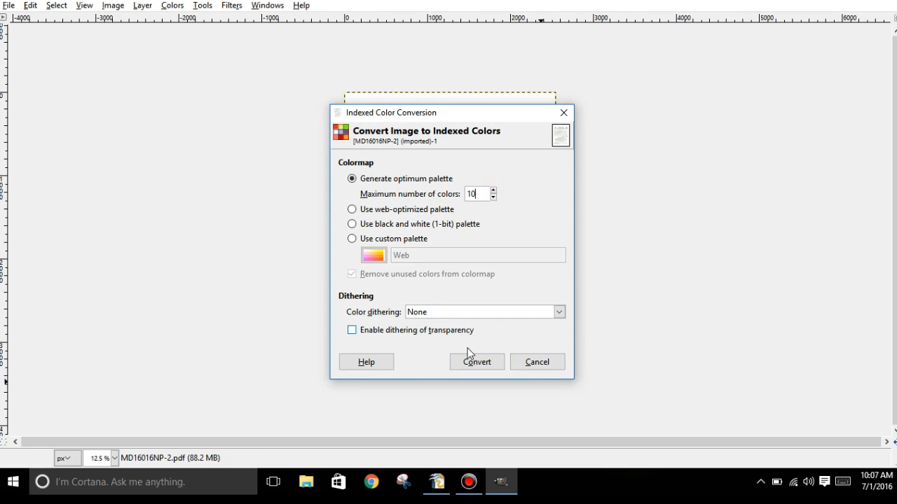
pyautogui.click(477, 362)
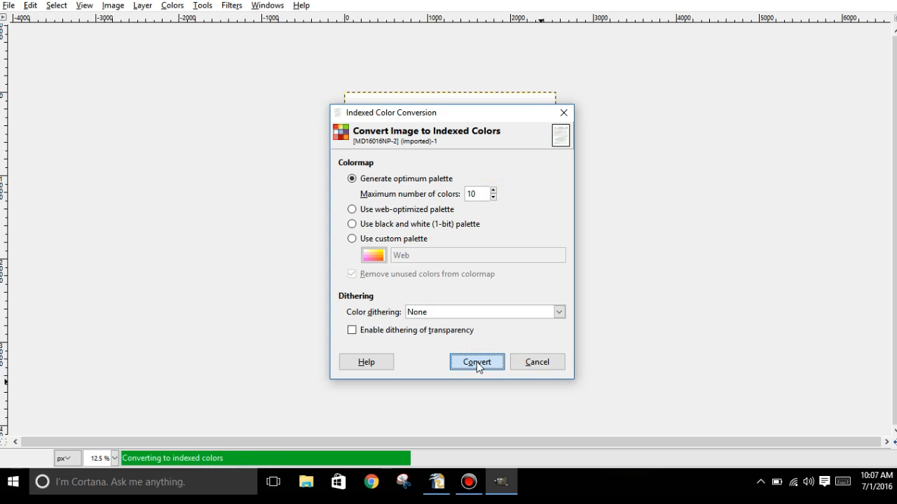
pyautogui.click(476, 361)
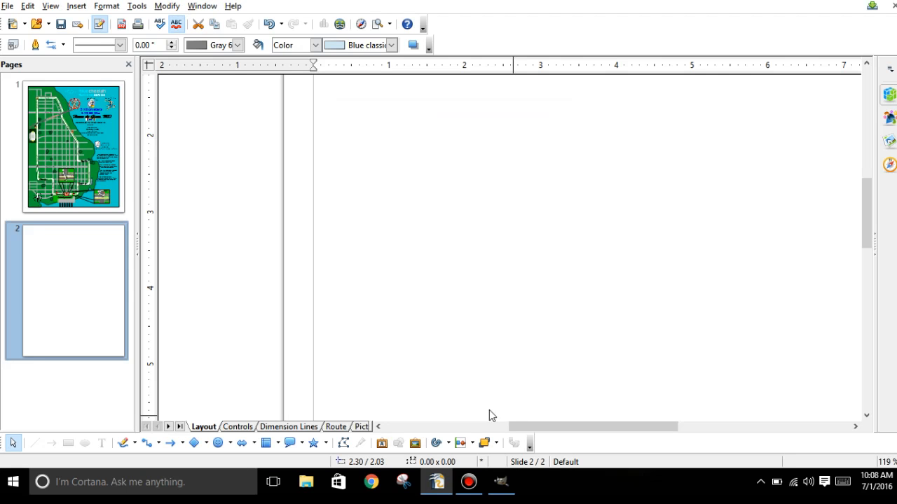
# Export the certificate as test insert.png, then close it discarding changes.
pyautogui.click(501, 482)
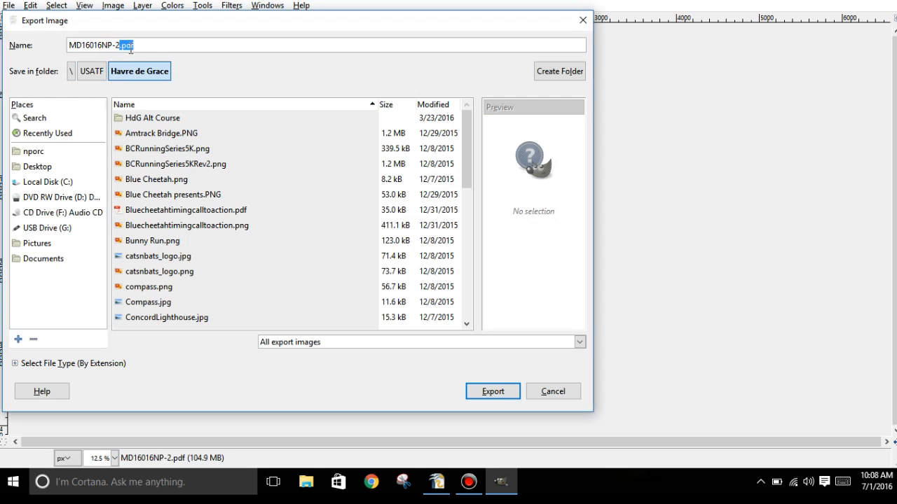
pyautogui.write('t')
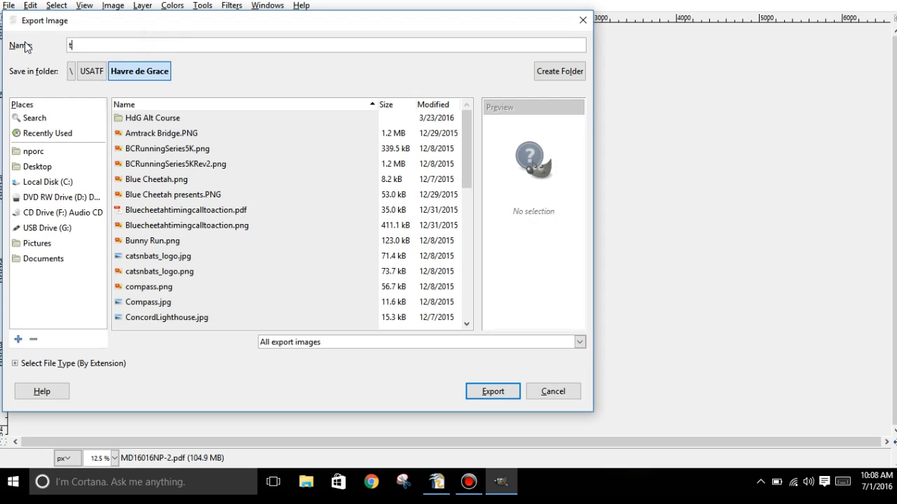
pyautogui.write('est')
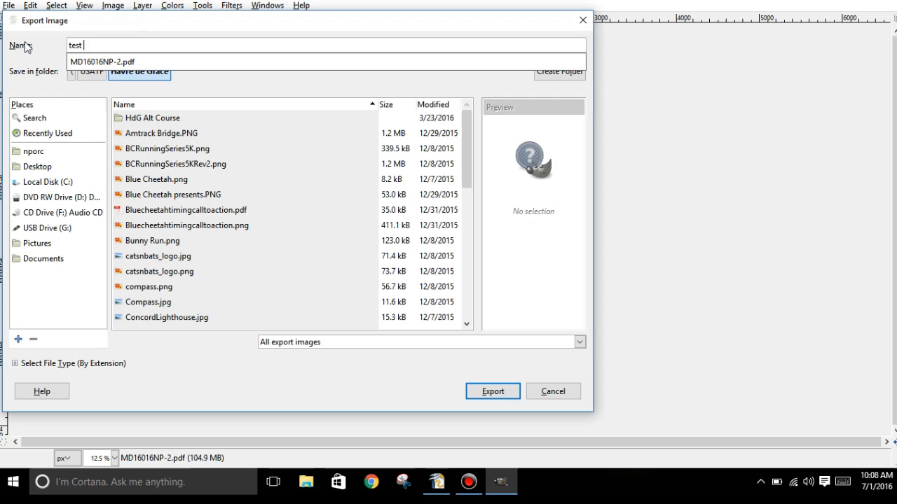
pyautogui.write('insert.')
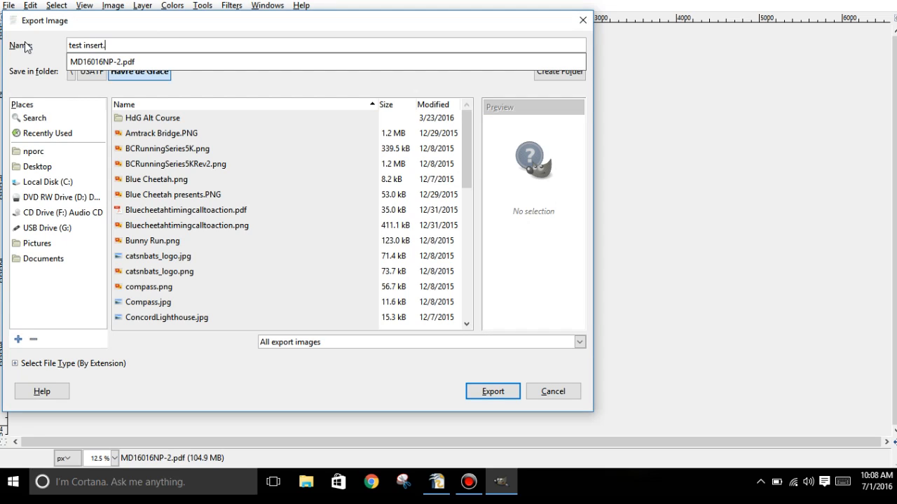
pyautogui.write('png')
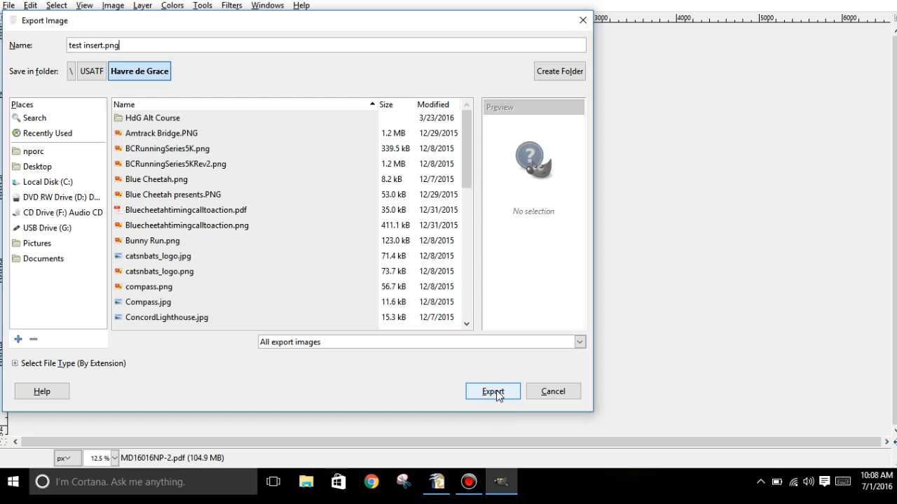
pyautogui.click(492, 391)
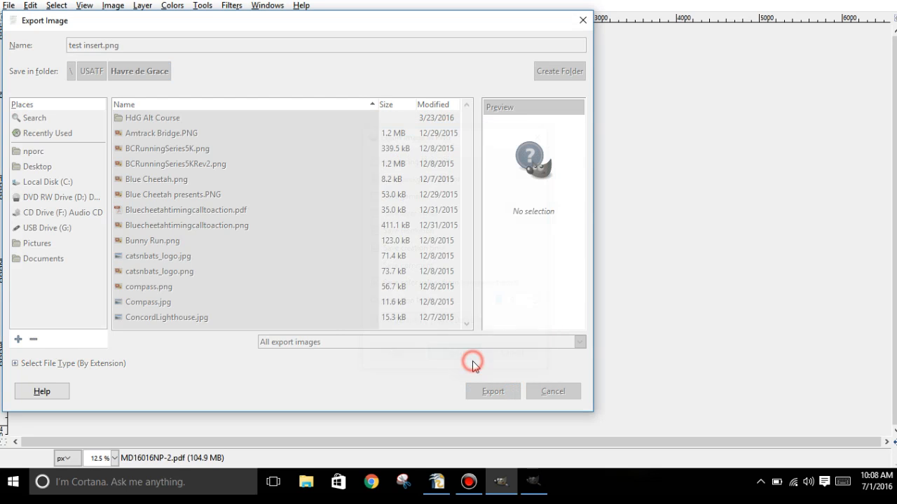
pyautogui.click(492, 391)
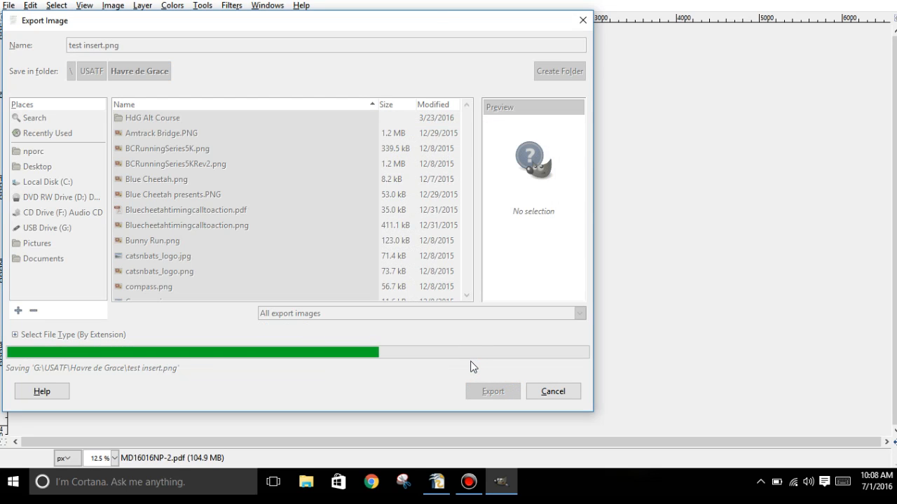
pyautogui.click(492, 391)
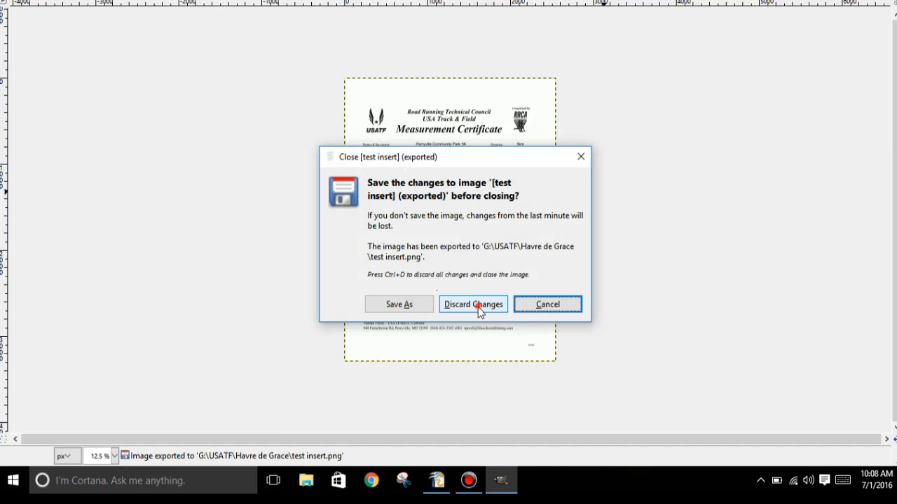
pyautogui.click(473, 304)
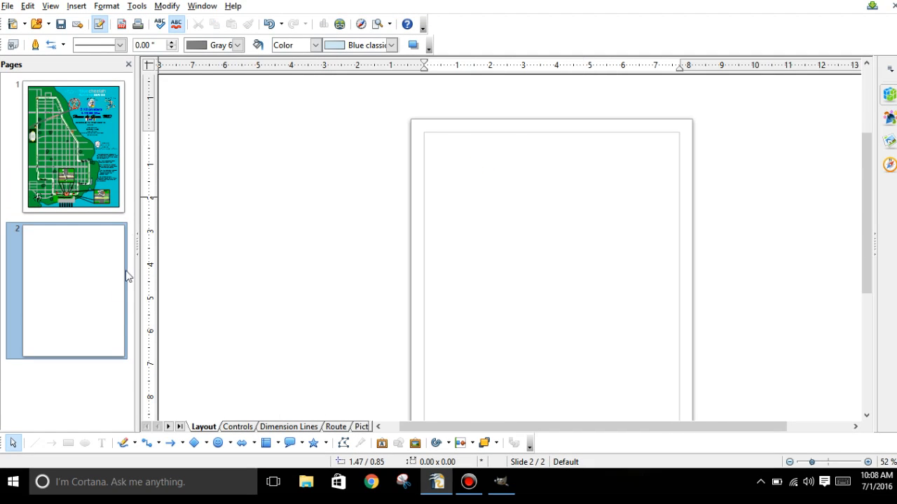
# On slide 2, activate the Map Outline layer through its Modify Layer dialog.
pyautogui.click(76, 6)
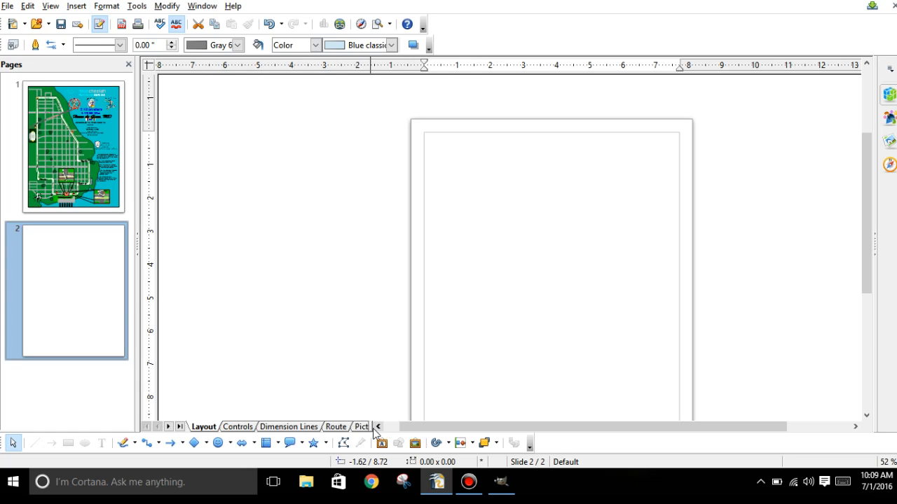
pyautogui.click(377, 427)
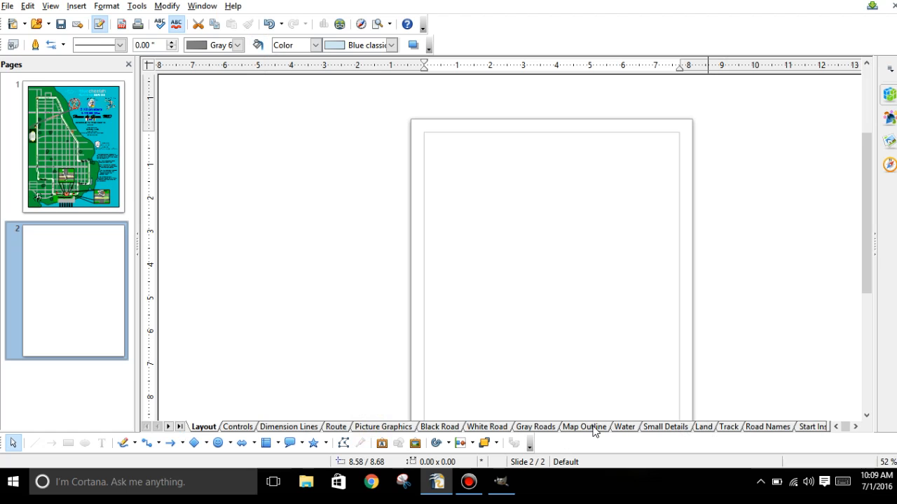
pyautogui.doubleClick(585, 426)
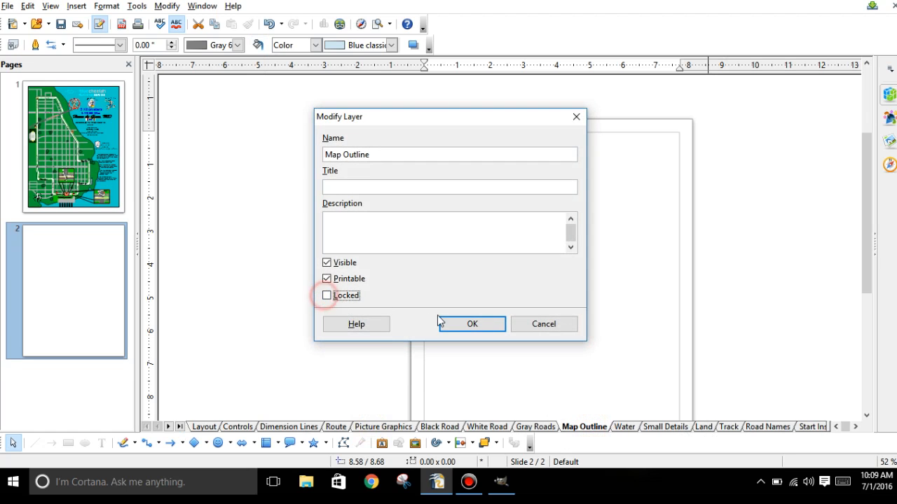
pyautogui.click(472, 324)
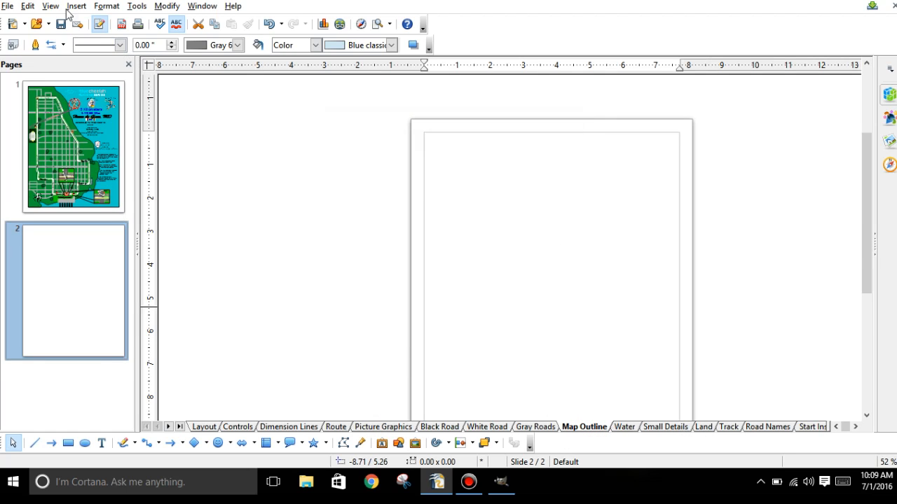
pyautogui.moveTo(232, 167)
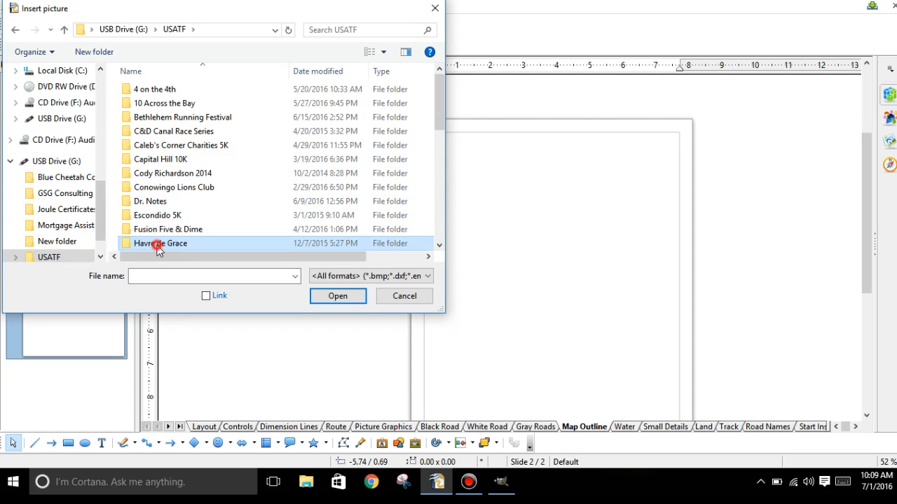
# Insert the test insert image from the Havre de Grace folder and stretch it over slide 2.
pyautogui.doubleClick(159, 243)
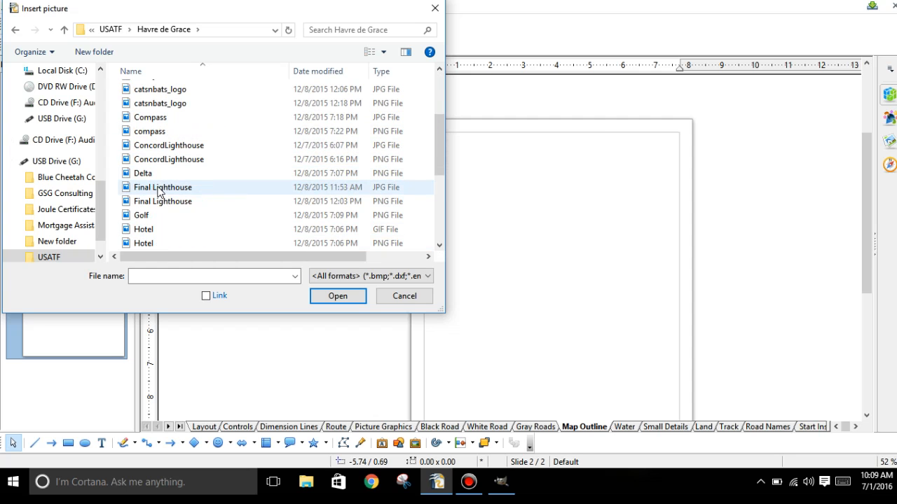
pyautogui.scroll(-3)
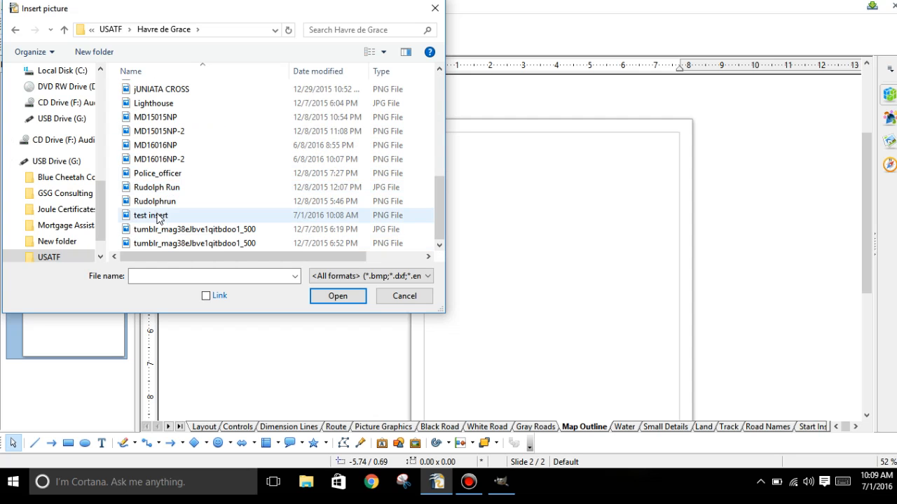
pyautogui.click(404, 295)
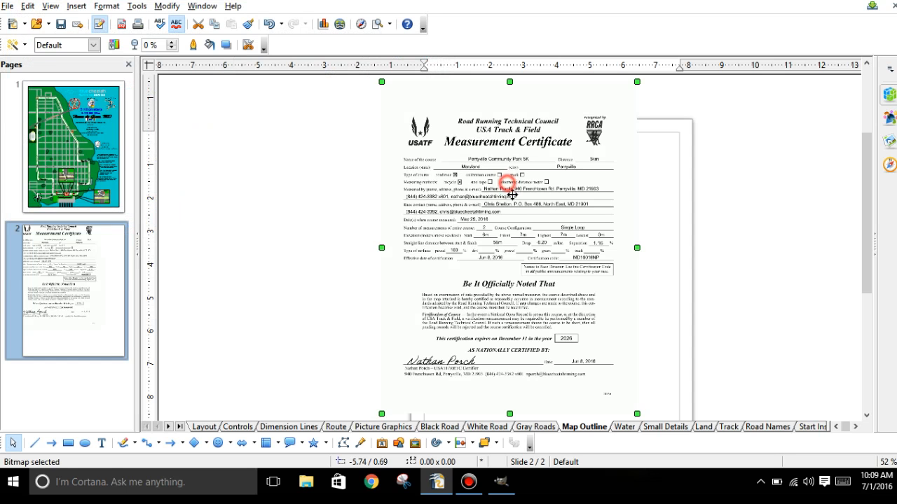
pyautogui.moveTo(508, 189); pyautogui.dragTo(557, 241)
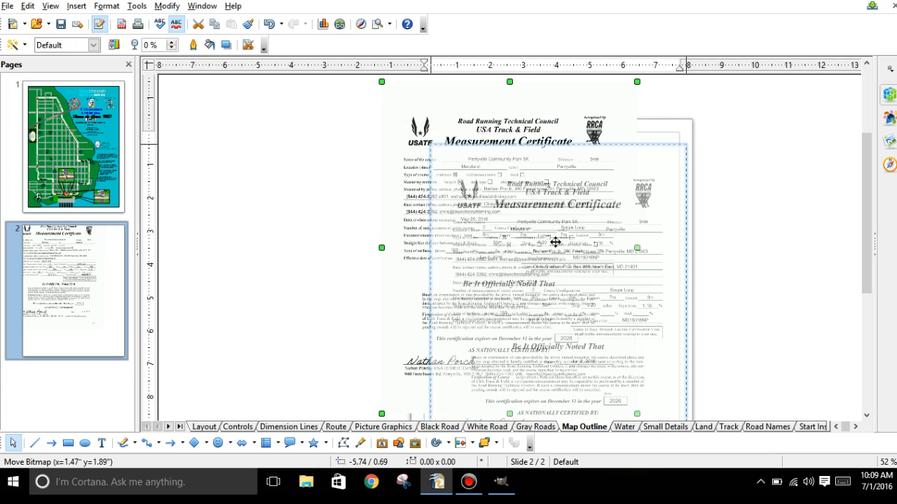
pyautogui.moveTo(553, 242); pyautogui.dragTo(540, 231)
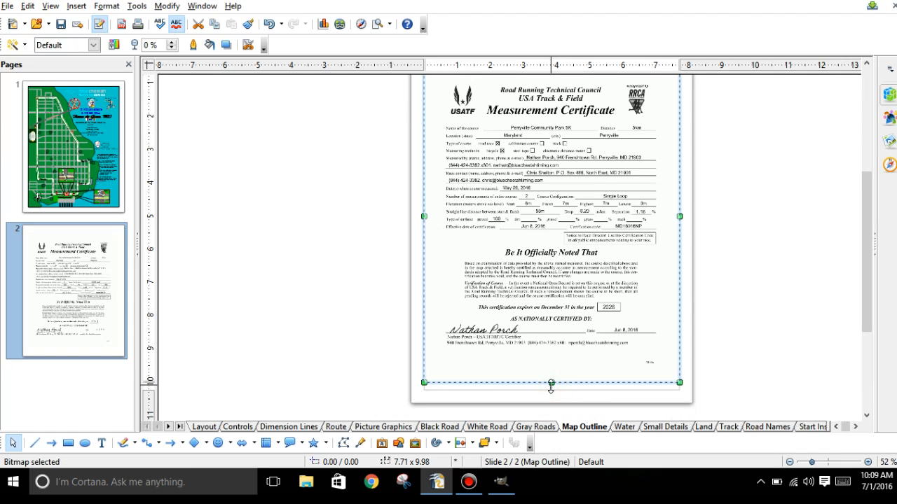
pyautogui.moveTo(551, 382); pyautogui.dragTo(551, 384)
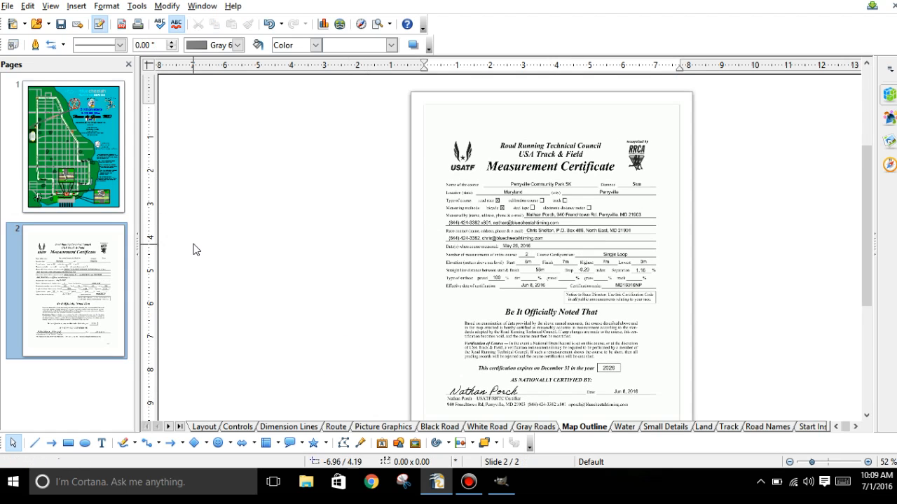
pyautogui.moveTo(120, 24)
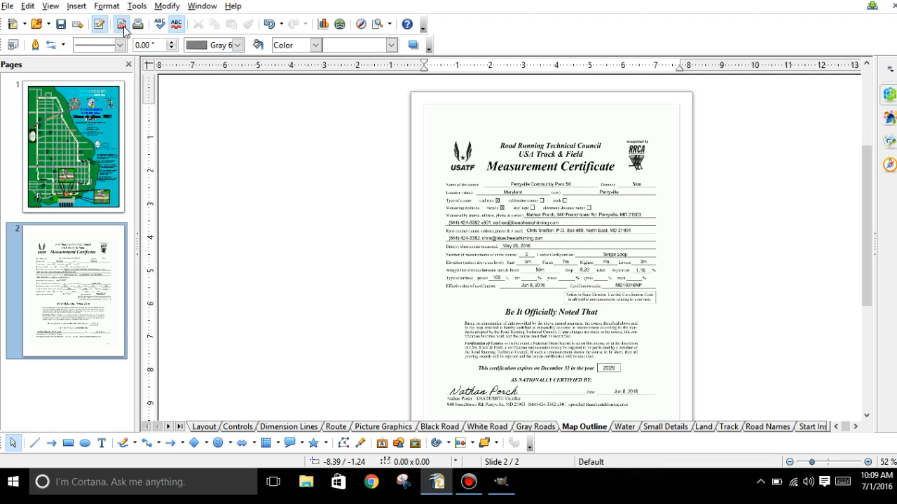
# Export the drawing as PDF 'PDF Test' into Havre de Grace, then open File Explorer.
pyautogui.click(121, 24)
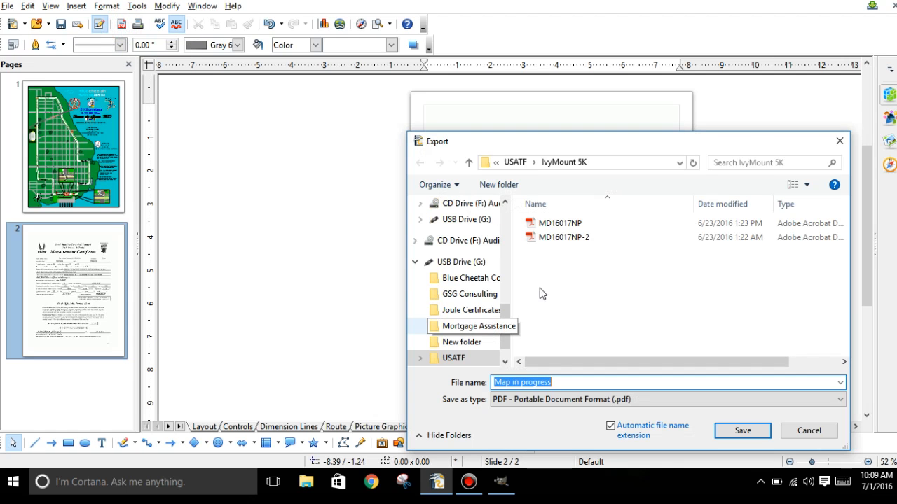
pyautogui.write('PDF Test')
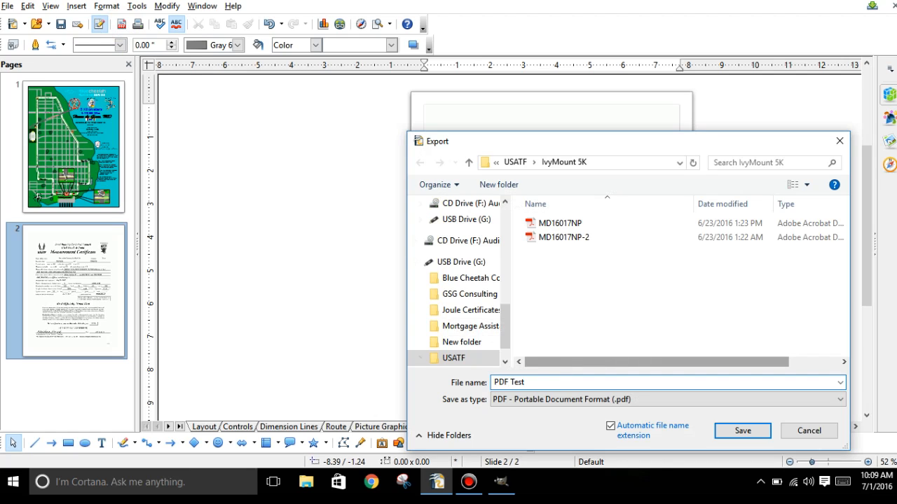
pyautogui.moveTo(742, 431)
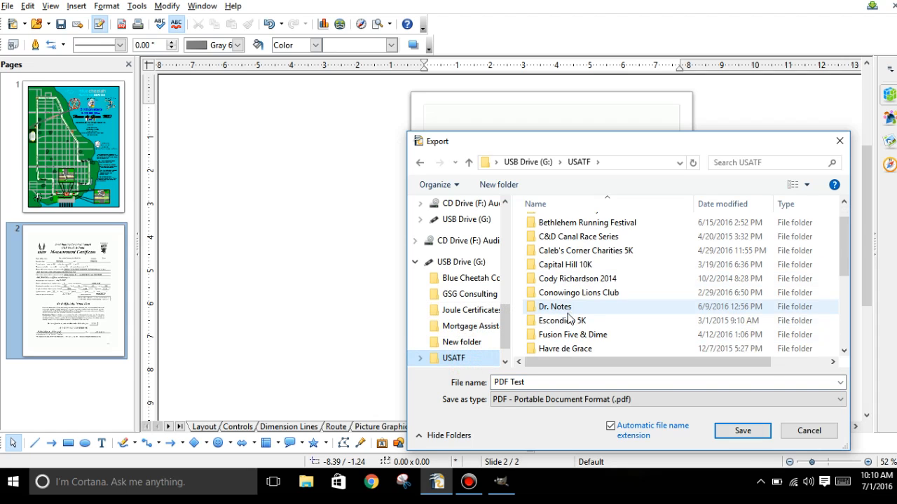
pyautogui.doubleClick(565, 348)
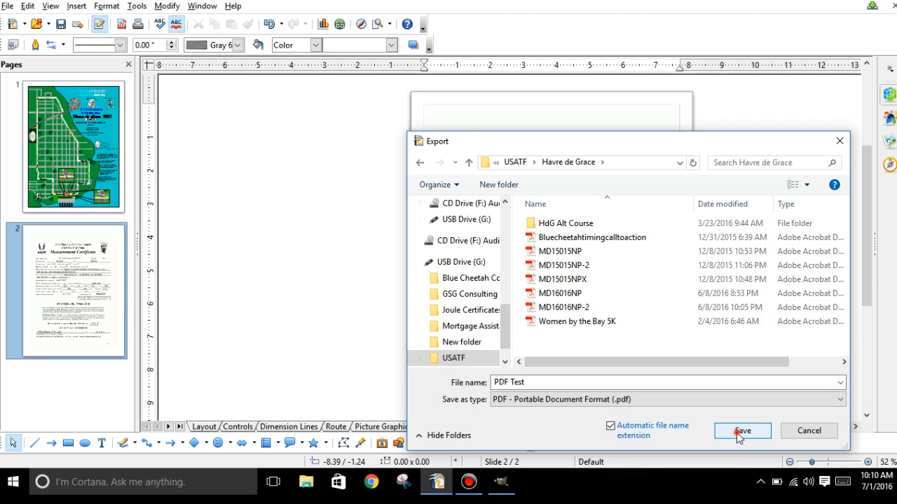
pyautogui.click(741, 431)
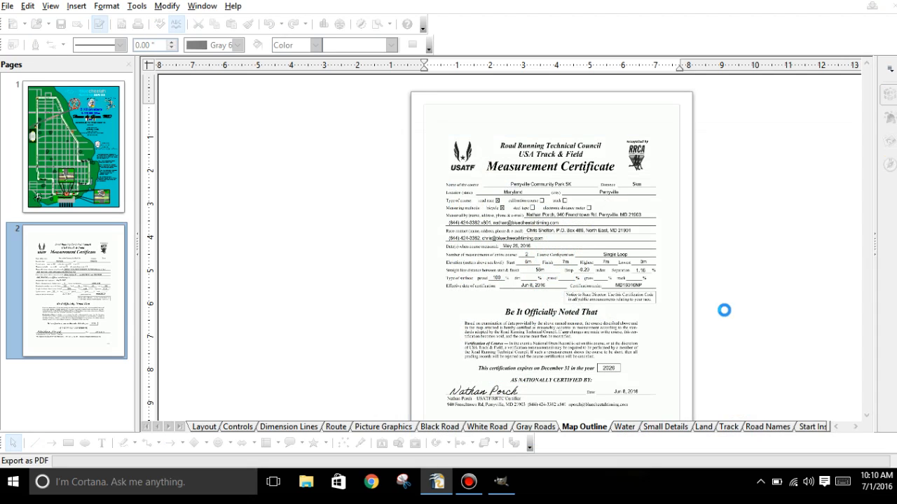
pyautogui.moveTo(250, 248)
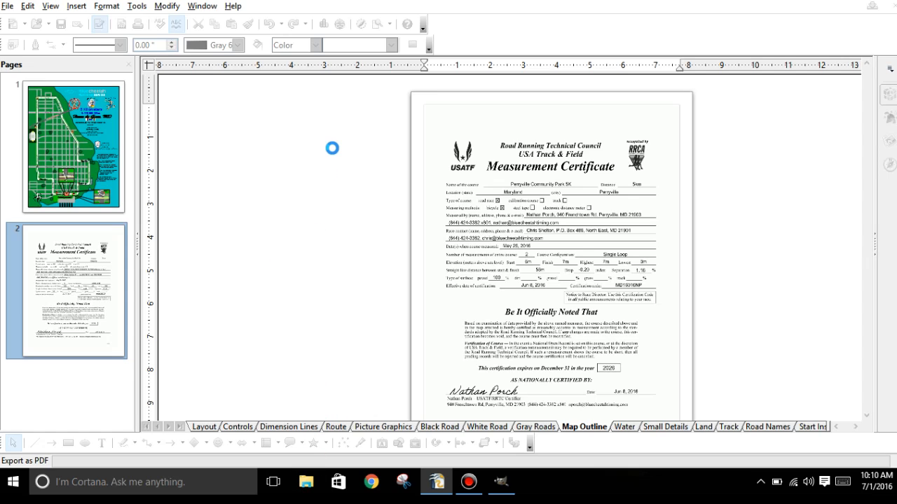
pyautogui.moveTo(347, 176)
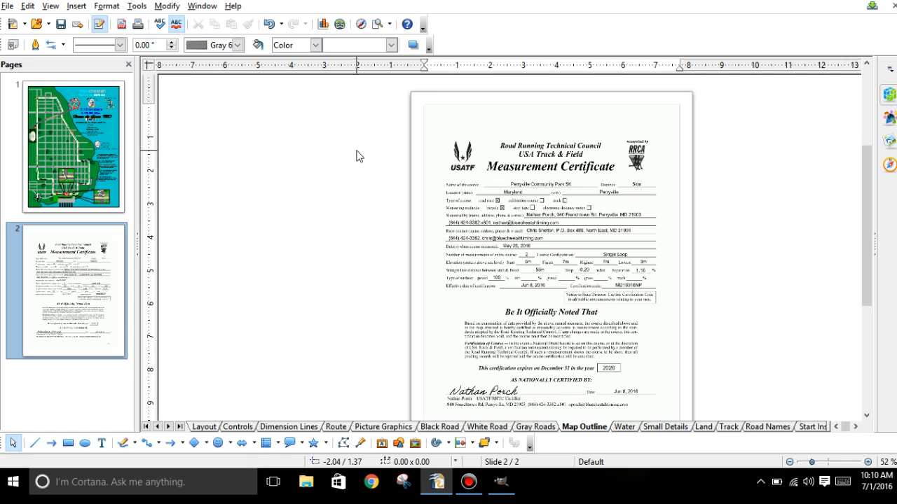
pyautogui.click(305, 482)
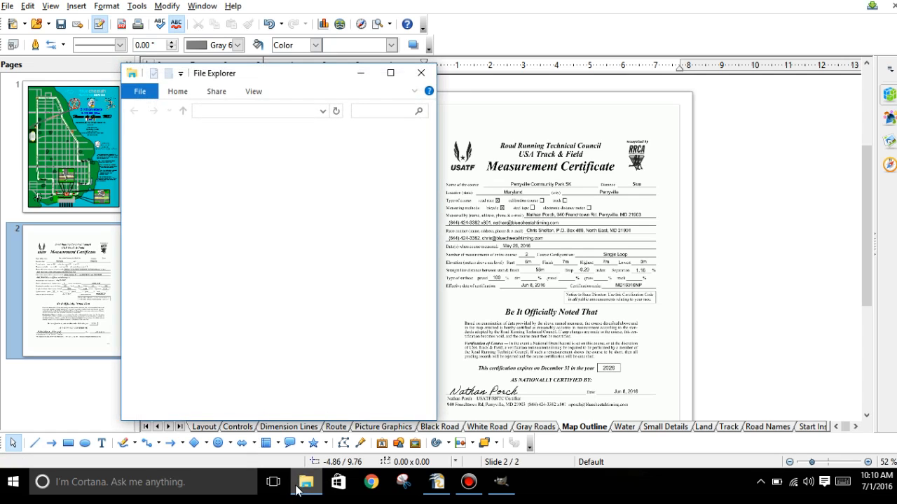